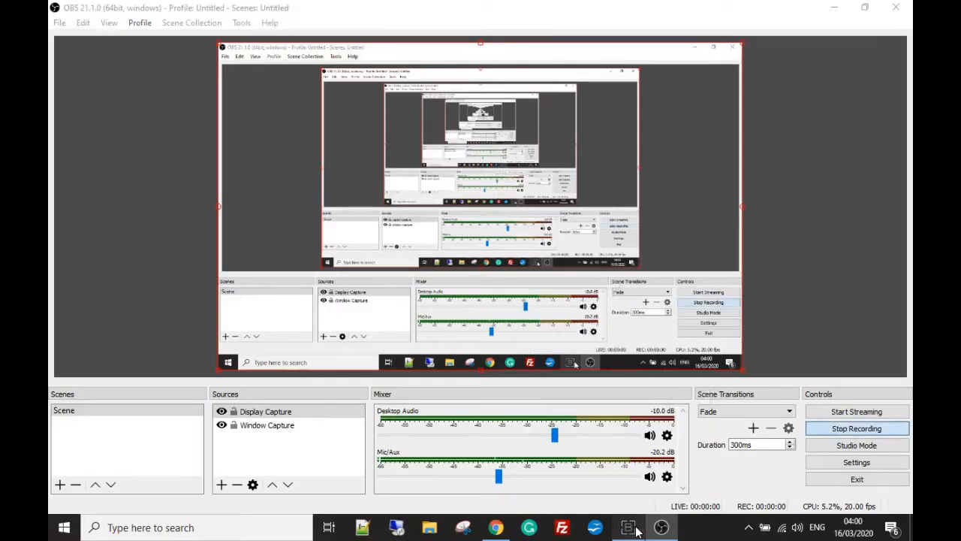
- Display the Post Content module's data fields — subreddits to post in and post titles
{"action": "left_click", "coordinate": [627, 526]}
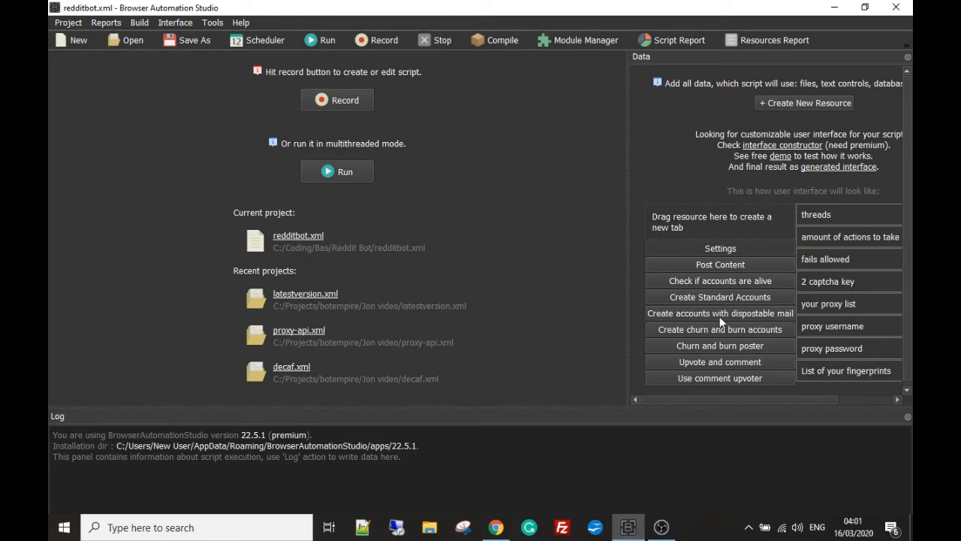
{"action": "mouse_move", "coordinate": [728, 314]}
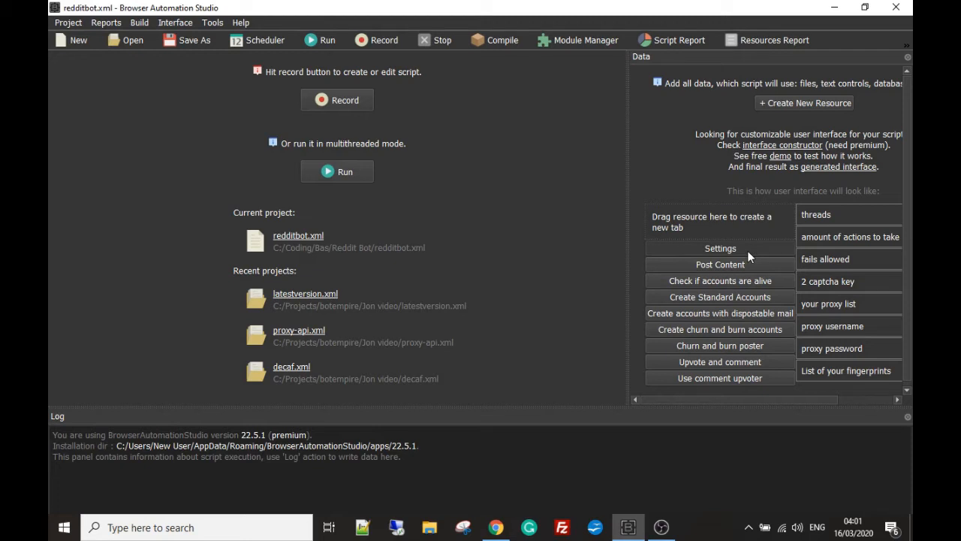
{"action": "mouse_move", "coordinate": [811, 237]}
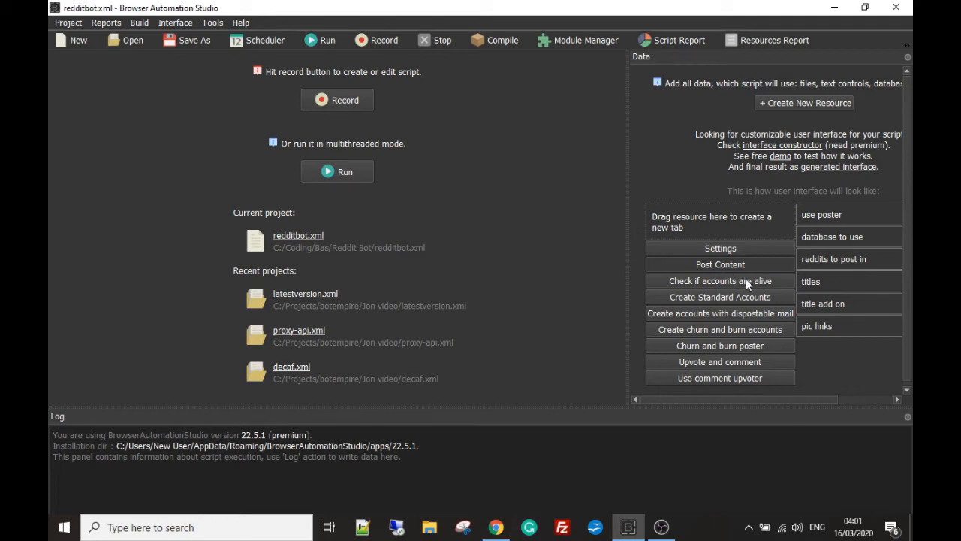
{"action": "mouse_move", "coordinate": [766, 270]}
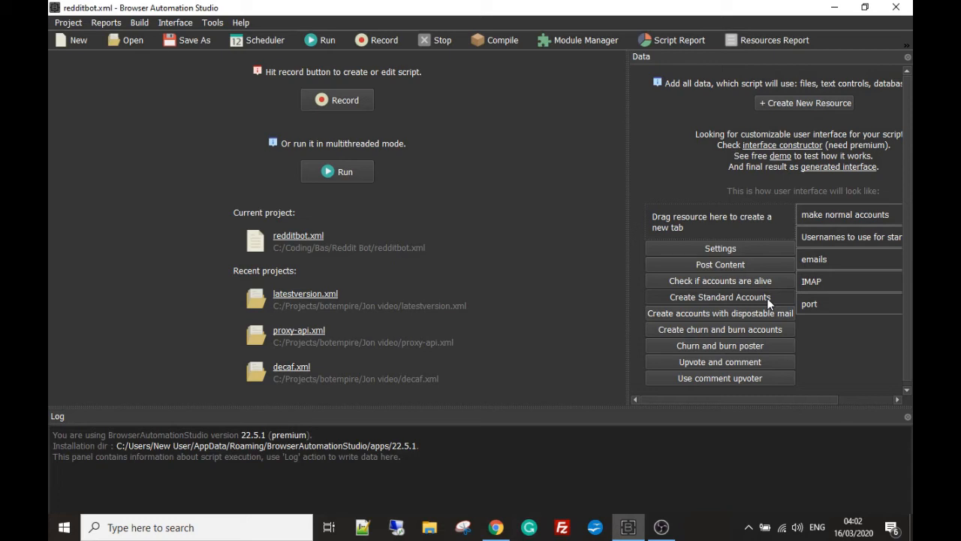
{"action": "mouse_move", "coordinate": [766, 308]}
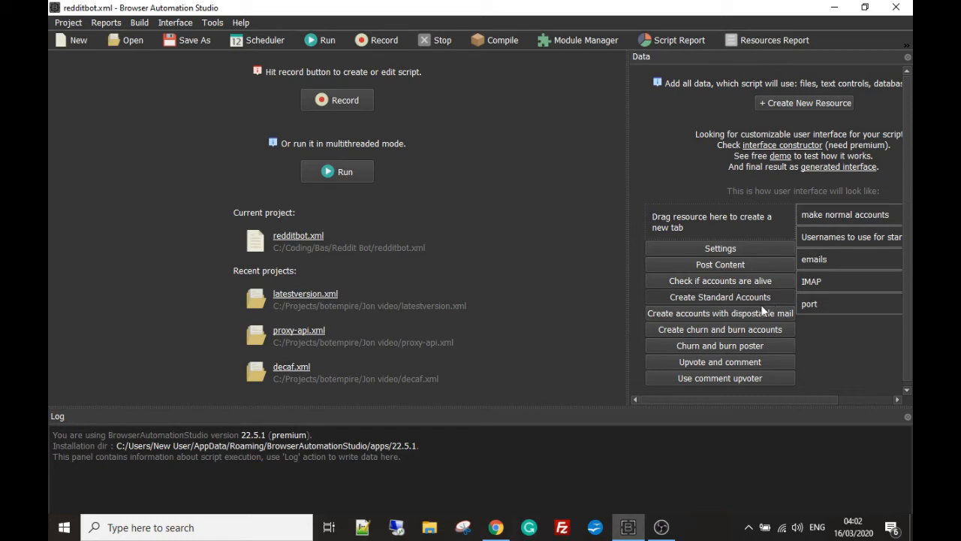
{"action": "mouse_move", "coordinate": [736, 327]}
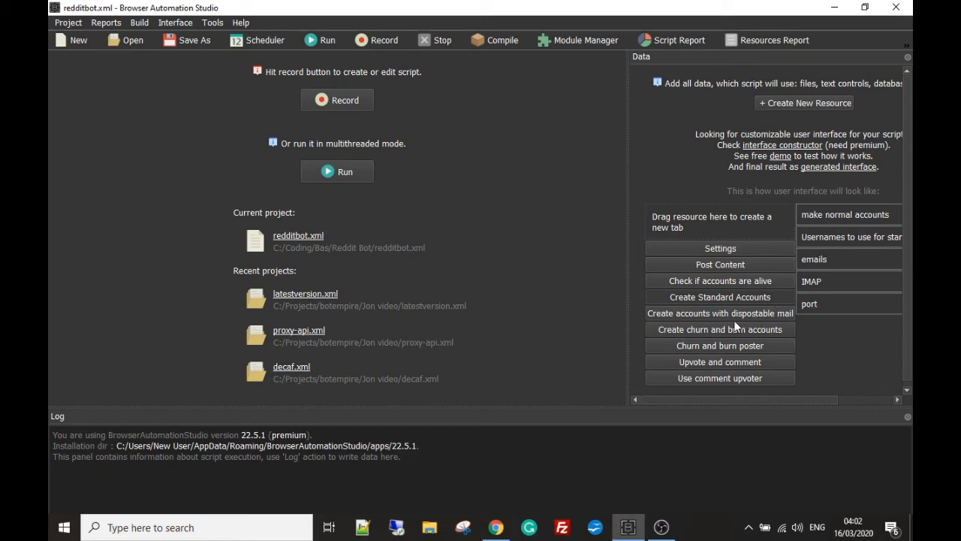
{"action": "mouse_move", "coordinate": [728, 321]}
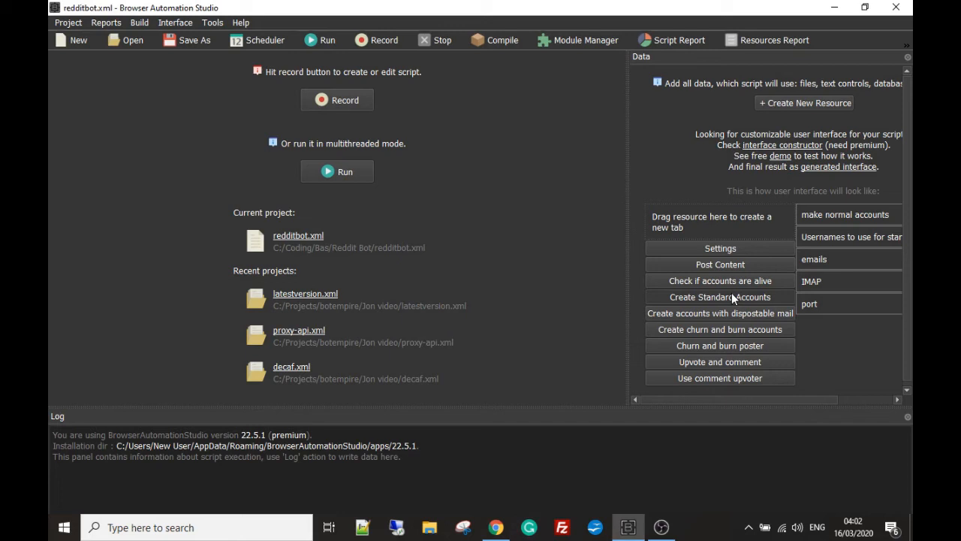
{"action": "mouse_move", "coordinate": [733, 329]}
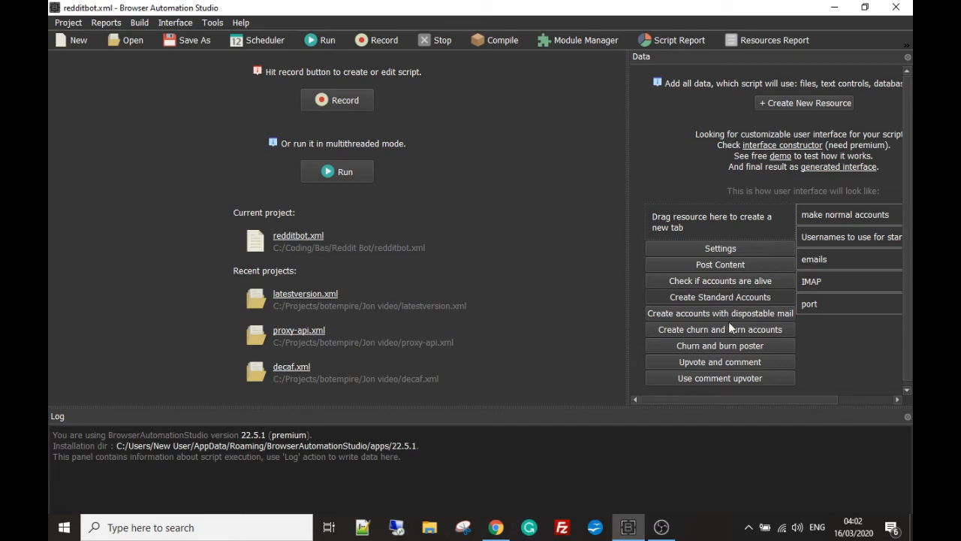
{"action": "mouse_move", "coordinate": [727, 319]}
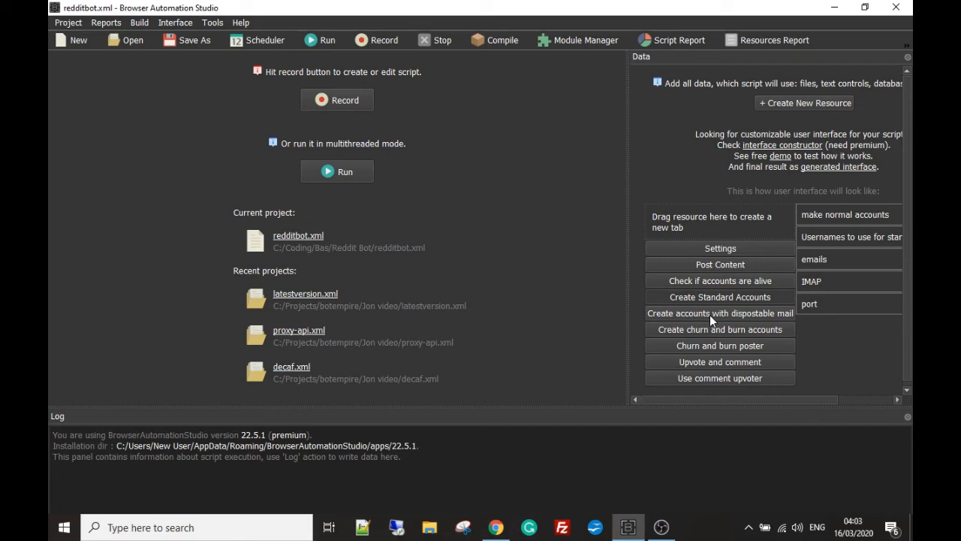
{"action": "mouse_move", "coordinate": [726, 337]}
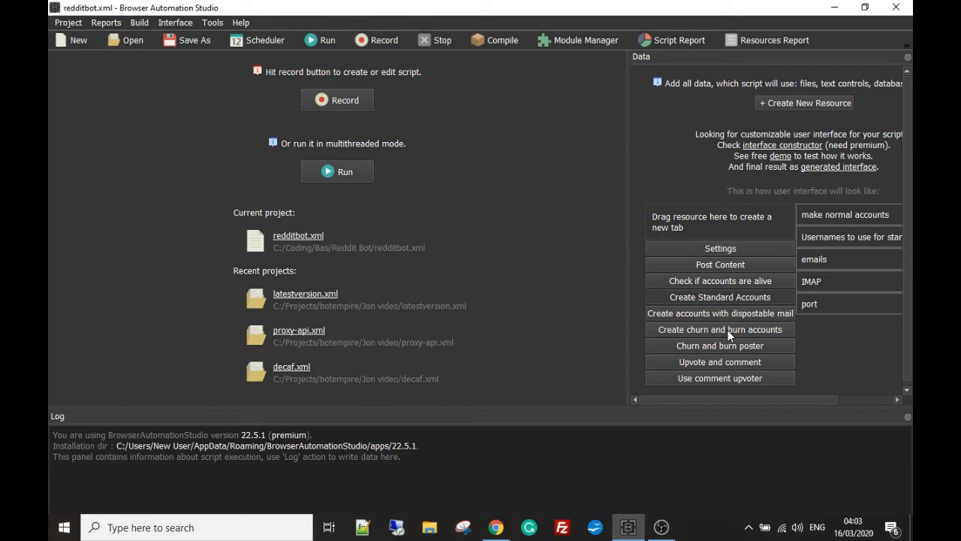
{"action": "mouse_move", "coordinate": [738, 354]}
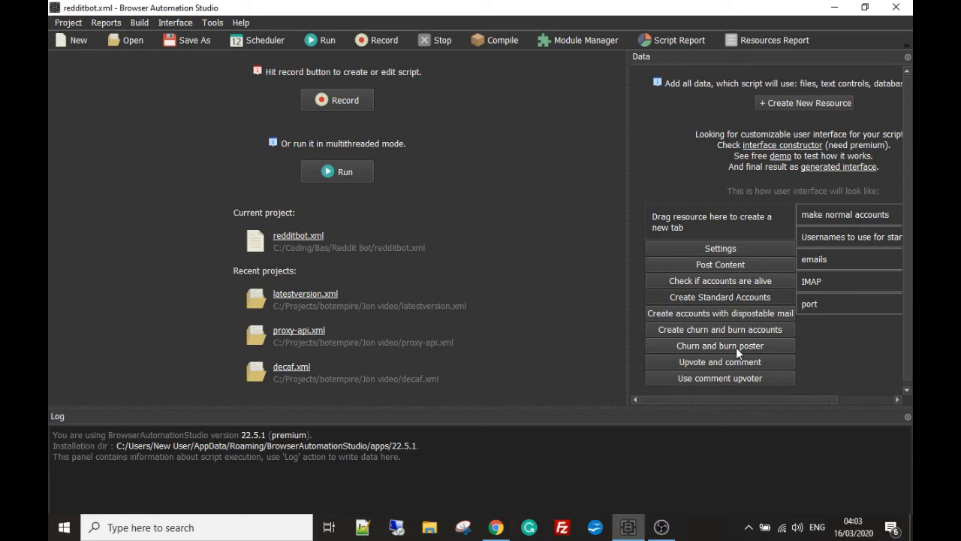
{"action": "mouse_move", "coordinate": [723, 365]}
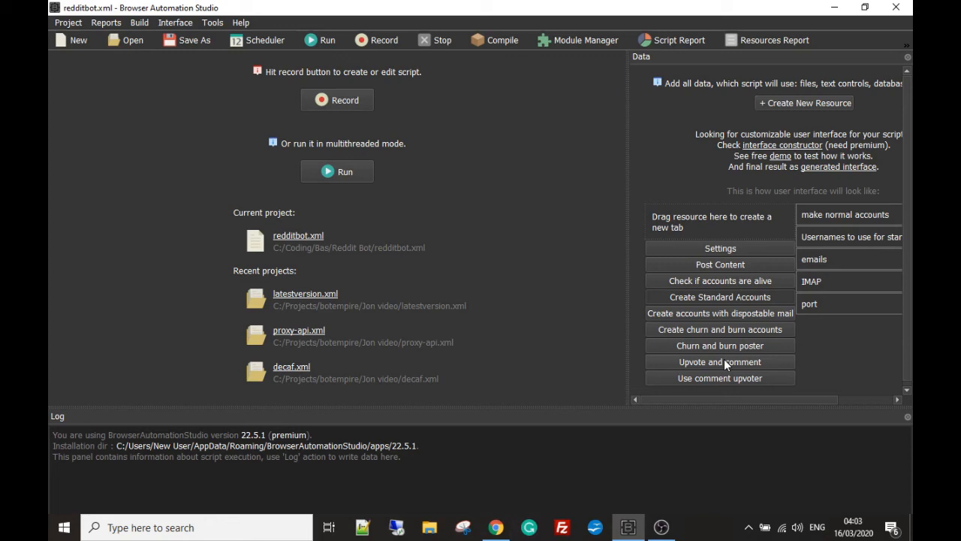
{"action": "mouse_move", "coordinate": [705, 400]}
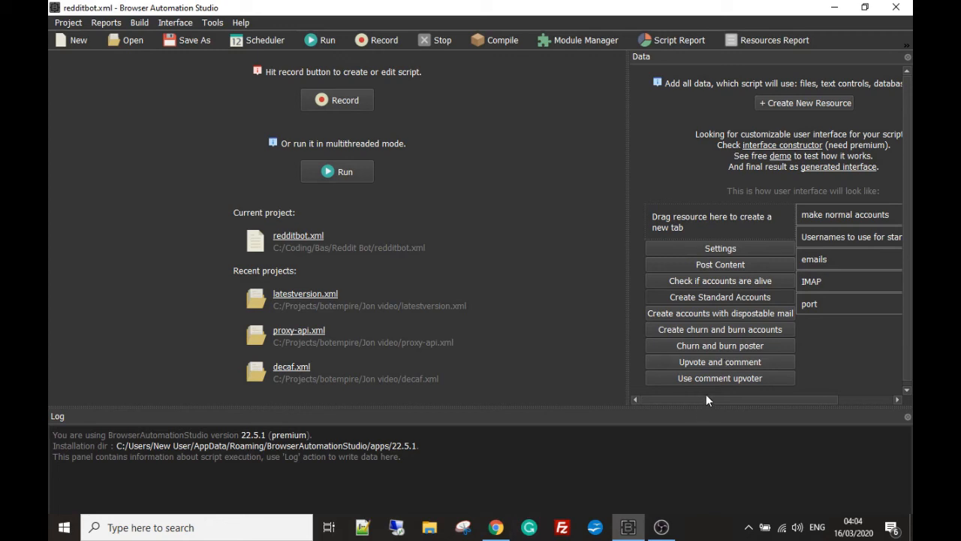